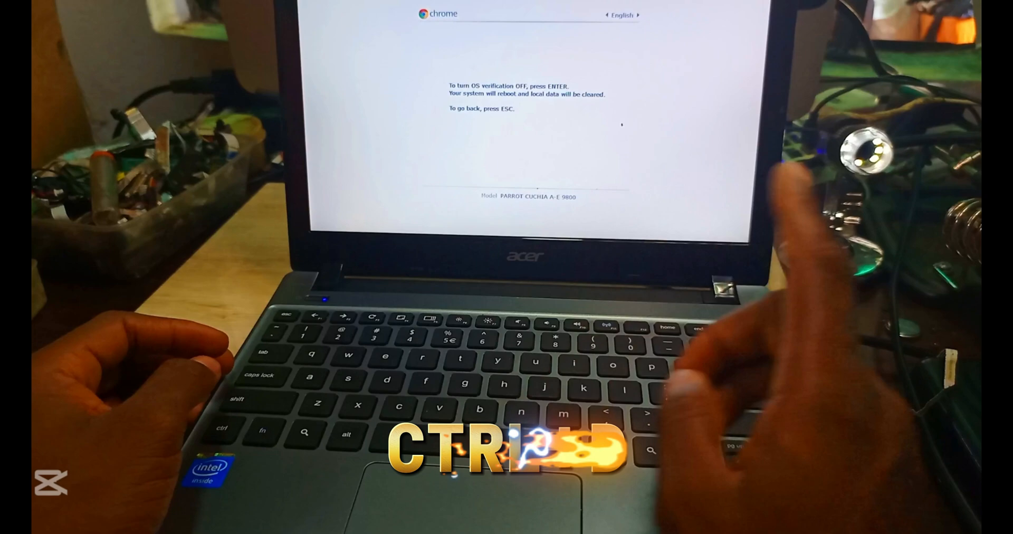
# - Confirm turning OS verification off and boot past the verification warning
pyautogui.press('enter')
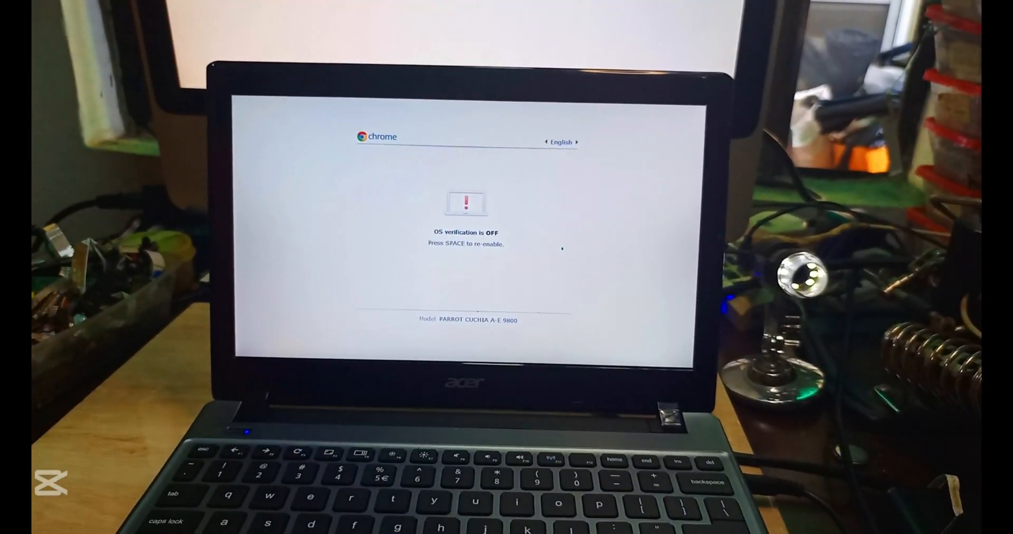
pyautogui.press('space')
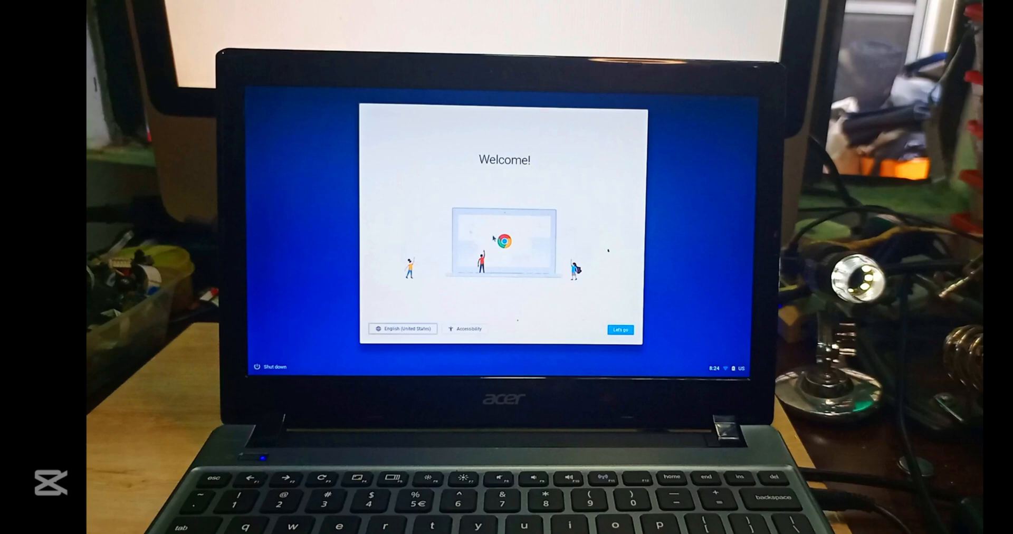
# - Start setup and join the TECNO CAMON 20 Wi-Fi network with its password
pyautogui.click(618, 330)
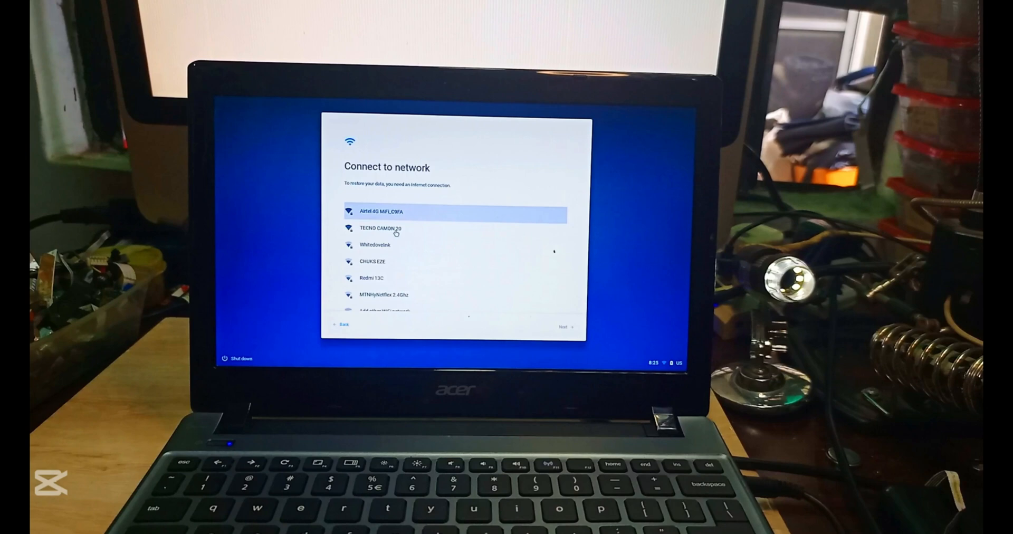
pyautogui.click(379, 227)
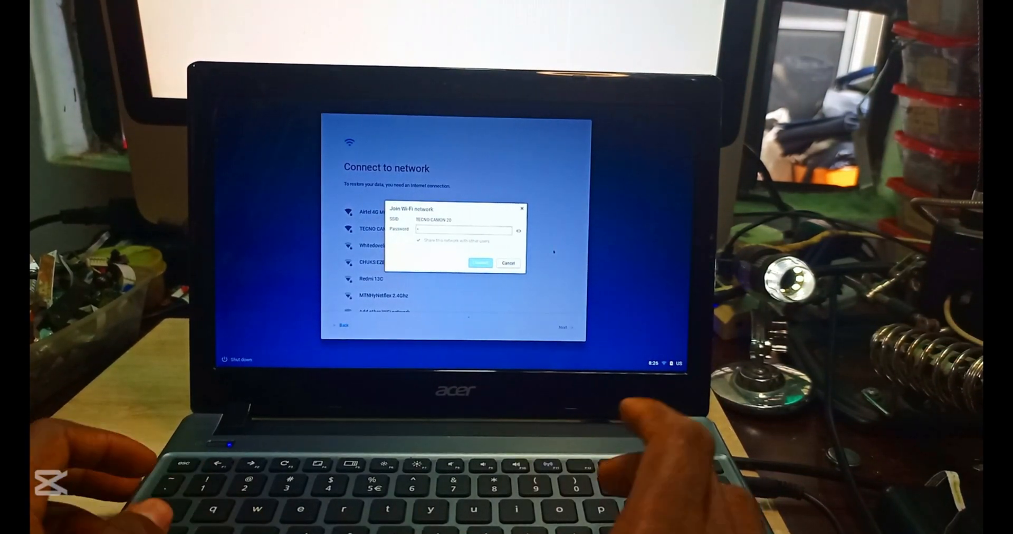
pyautogui.write('password')
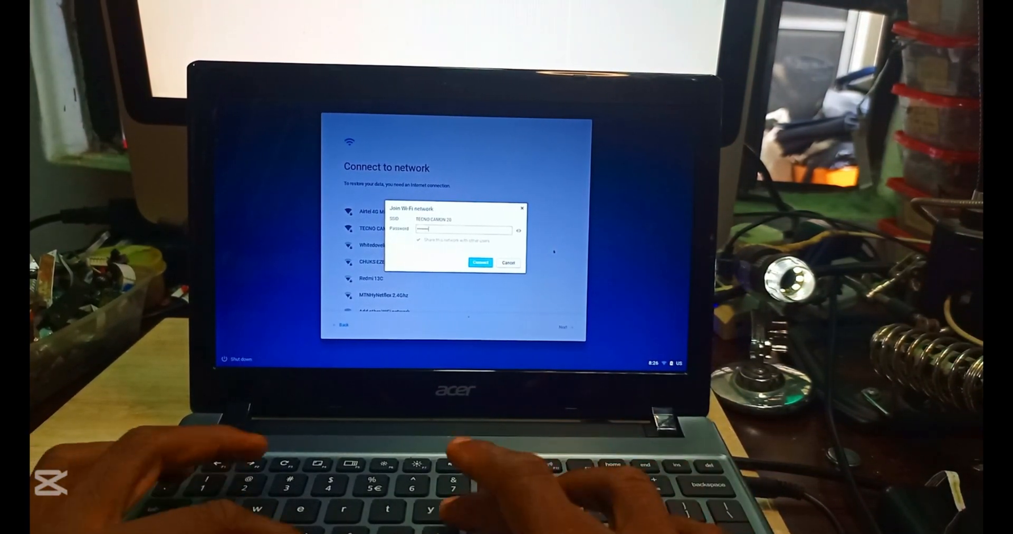
pyautogui.write('password')
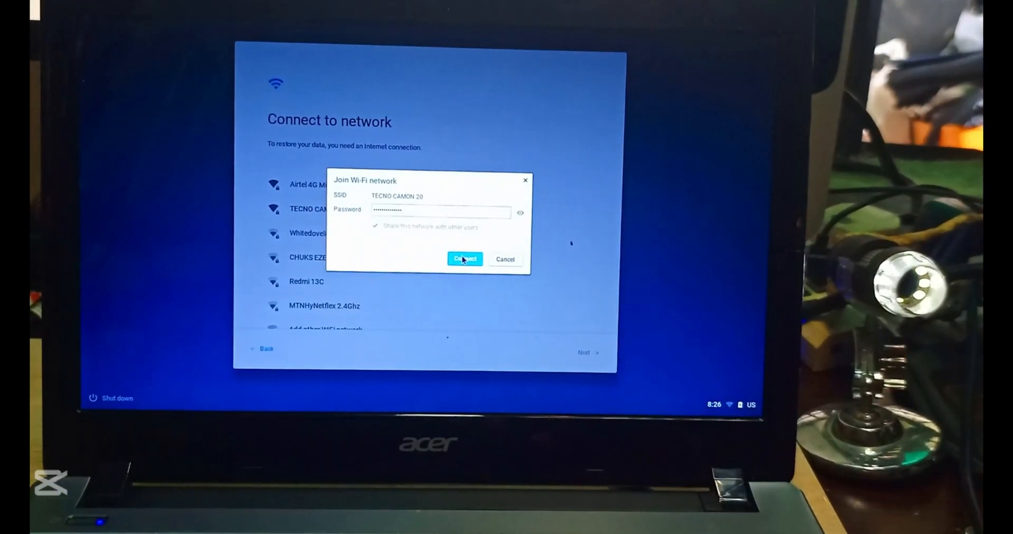
pyautogui.click(464, 259)
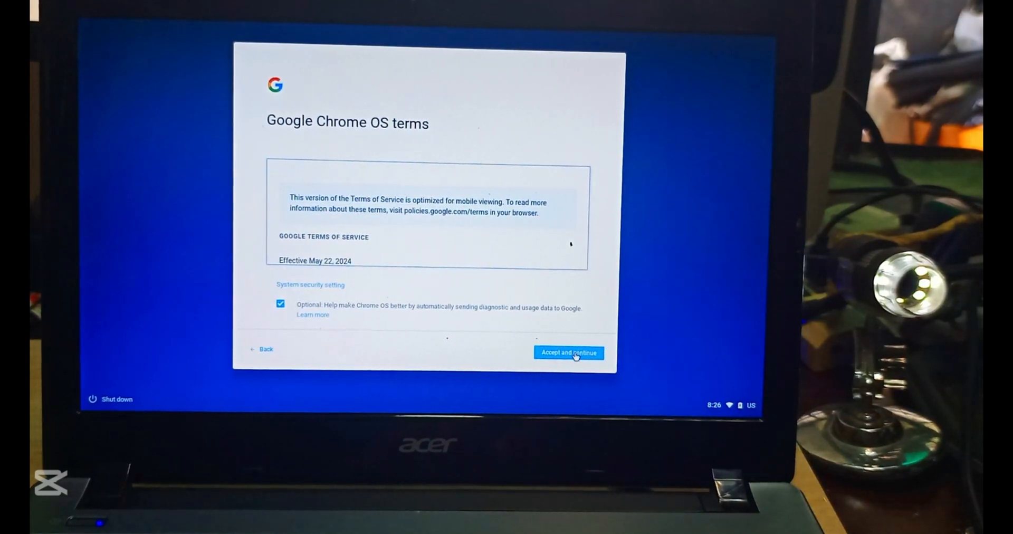
# - Accept the Chrome OS terms and submit the Gmail account address for sign-in
pyautogui.click(567, 352)
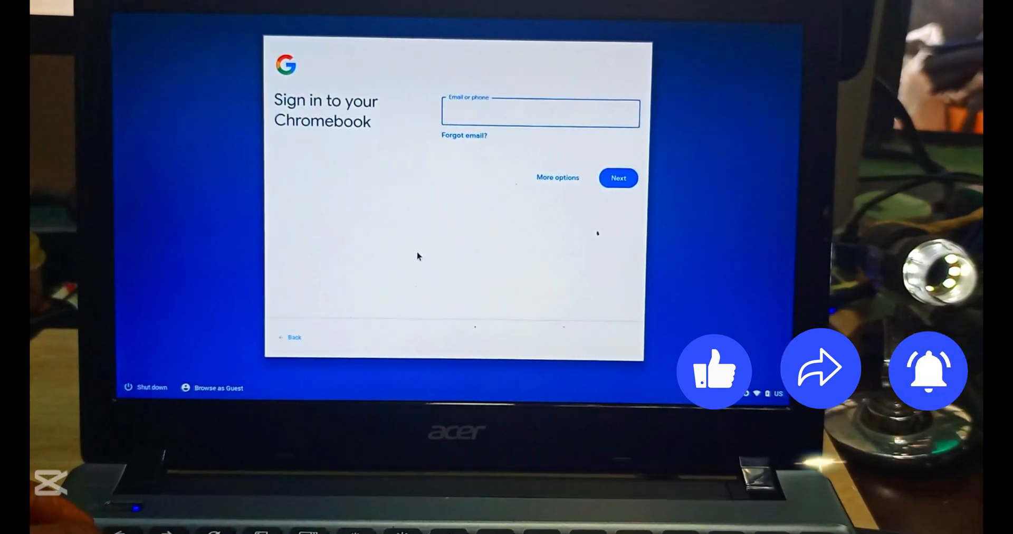
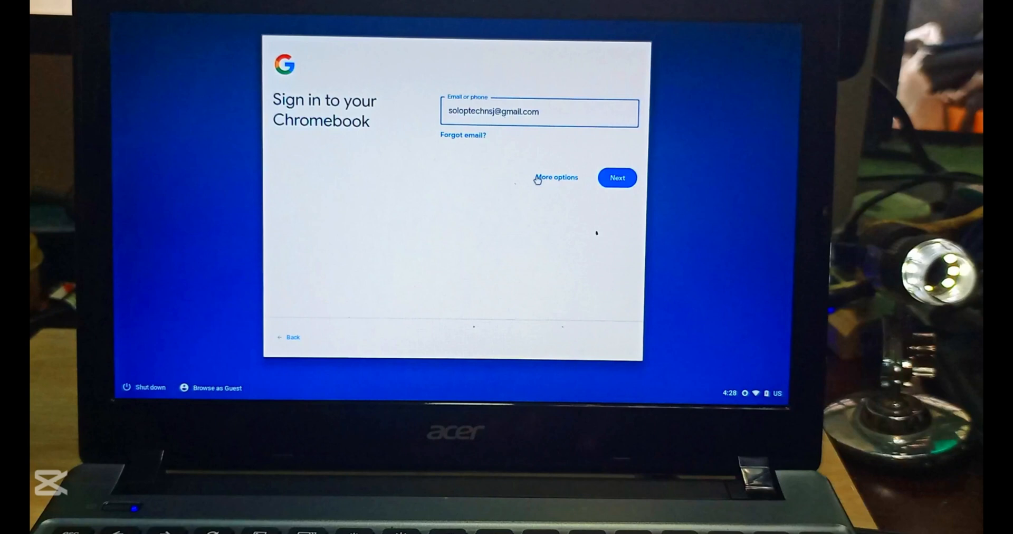
pyautogui.click(616, 177)
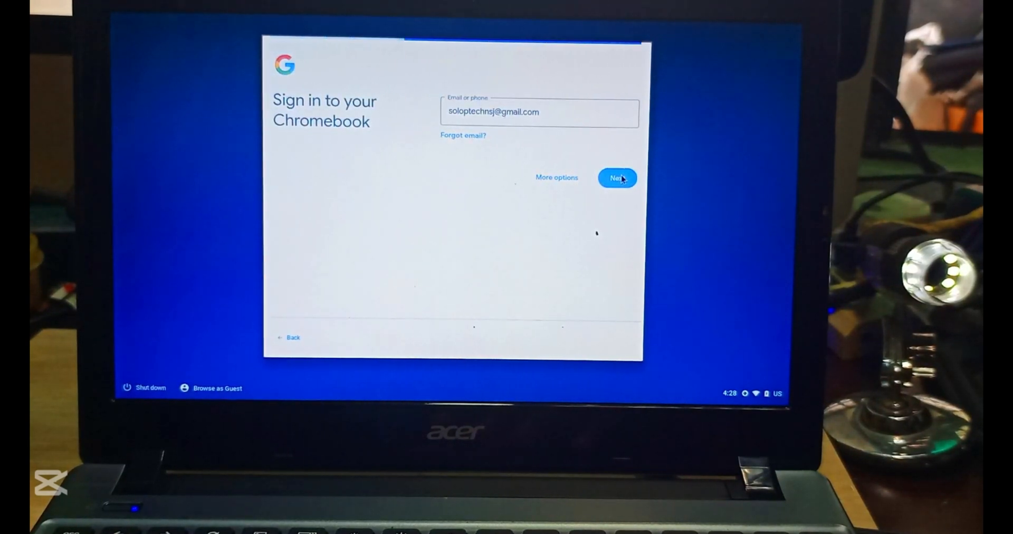
pyautogui.click(615, 178)
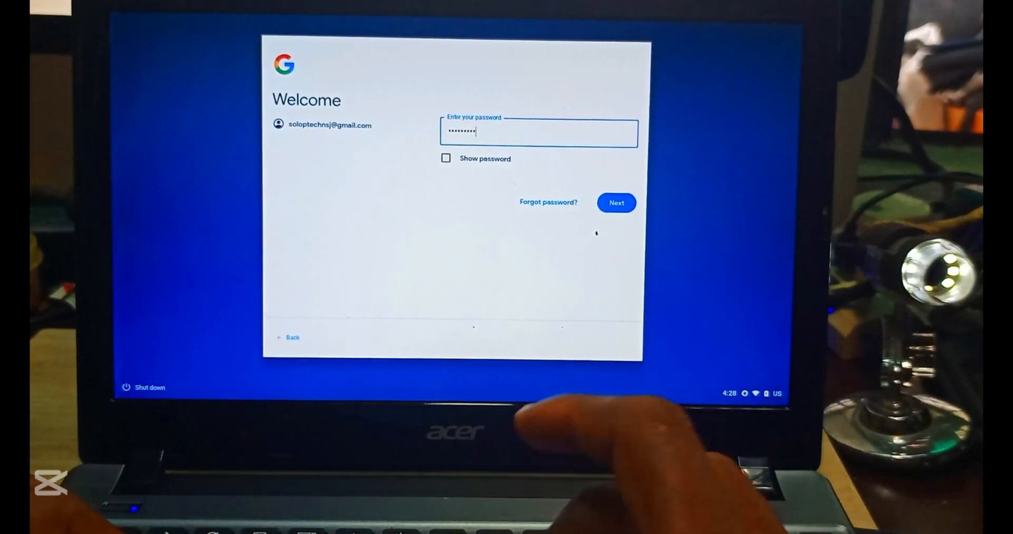
# - Submit the Google account password to finish signing in
pyautogui.click(615, 203)
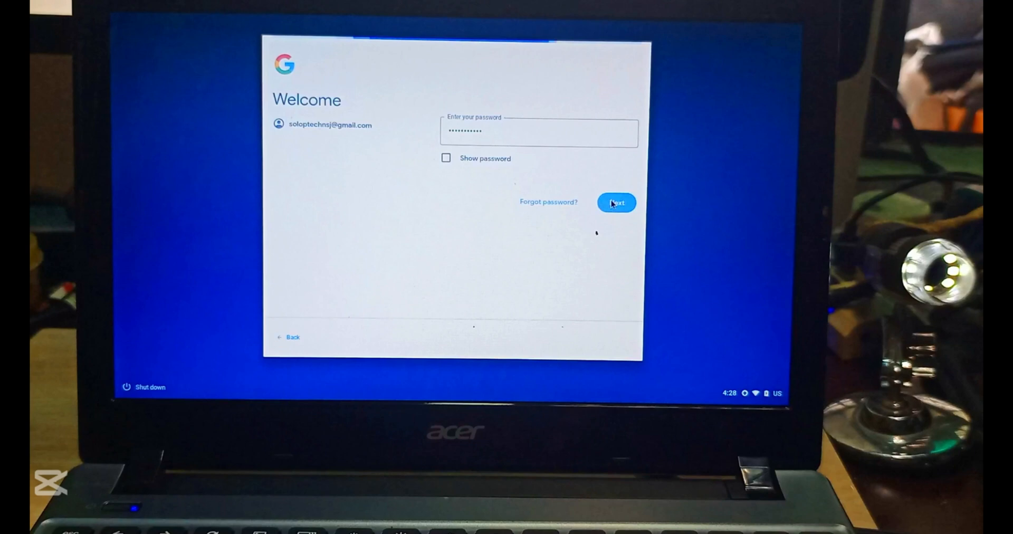
pyautogui.click(615, 202)
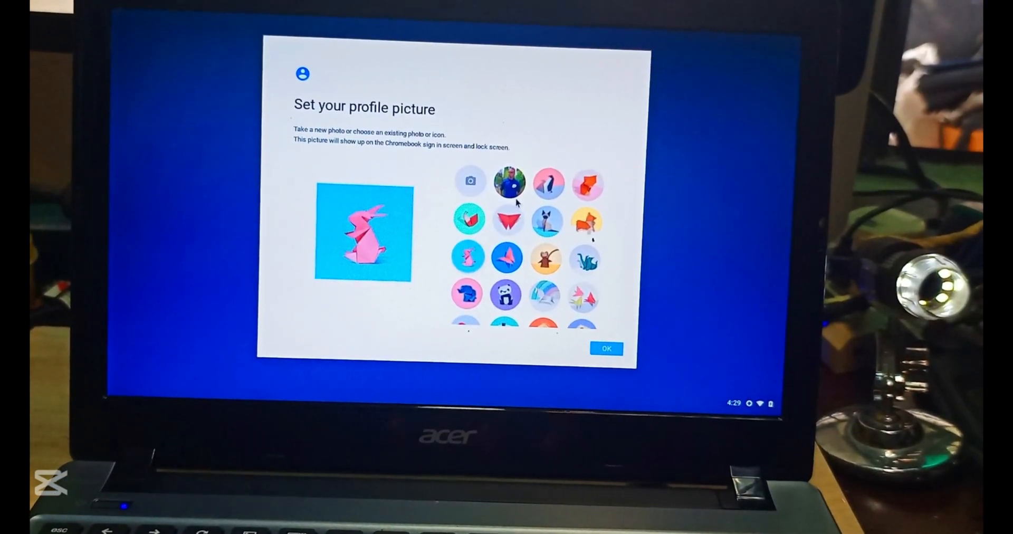
# - Confirm the profile picture, then restart into recovery with Esc+Refresh+Power
pyautogui.click(606, 348)
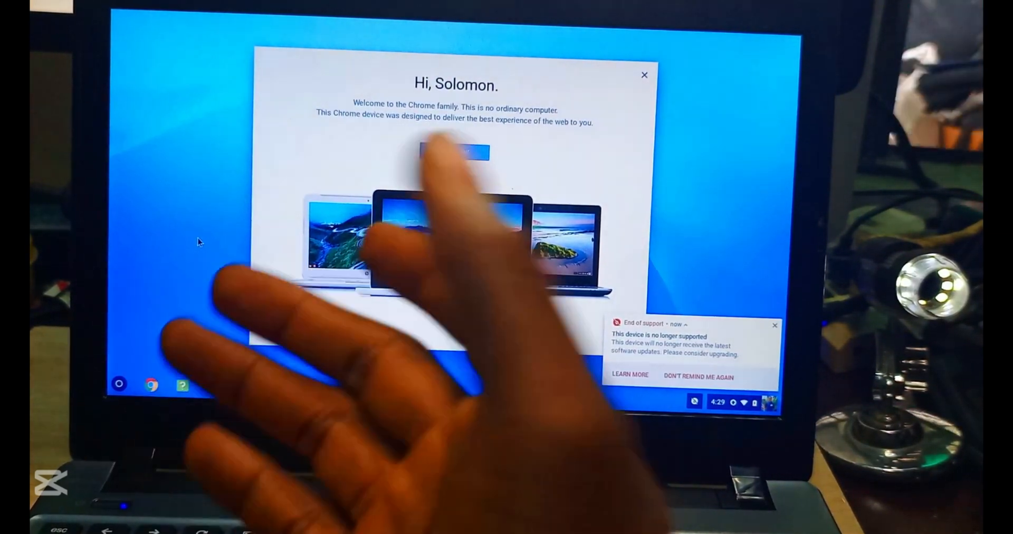
pyautogui.click(732, 401)
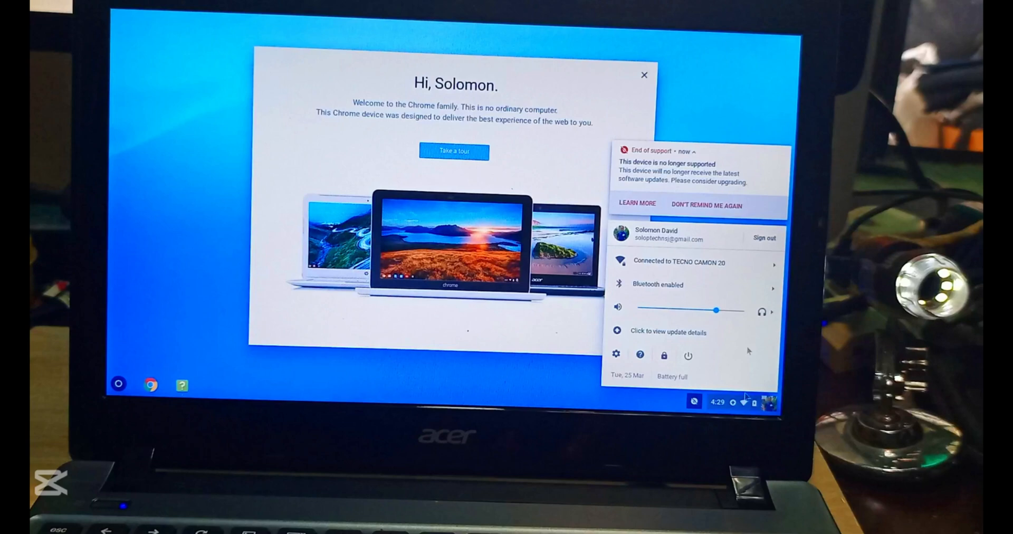
pyautogui.press('ESC+REFRESH+POWER')
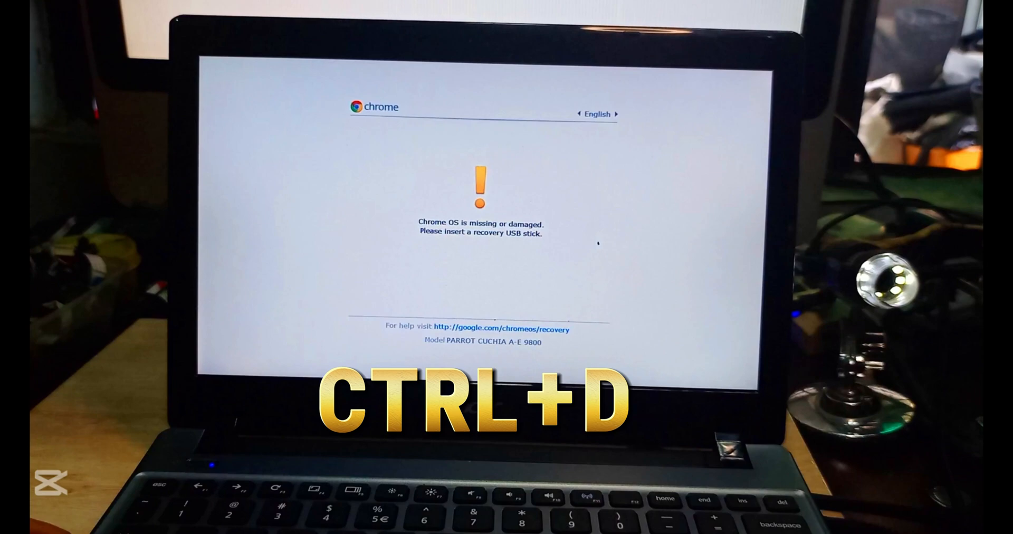
# - Turn off OS verification from the recovery screen with Ctrl+D and boot into Developer Mode
pyautogui.press('ctrl+d')
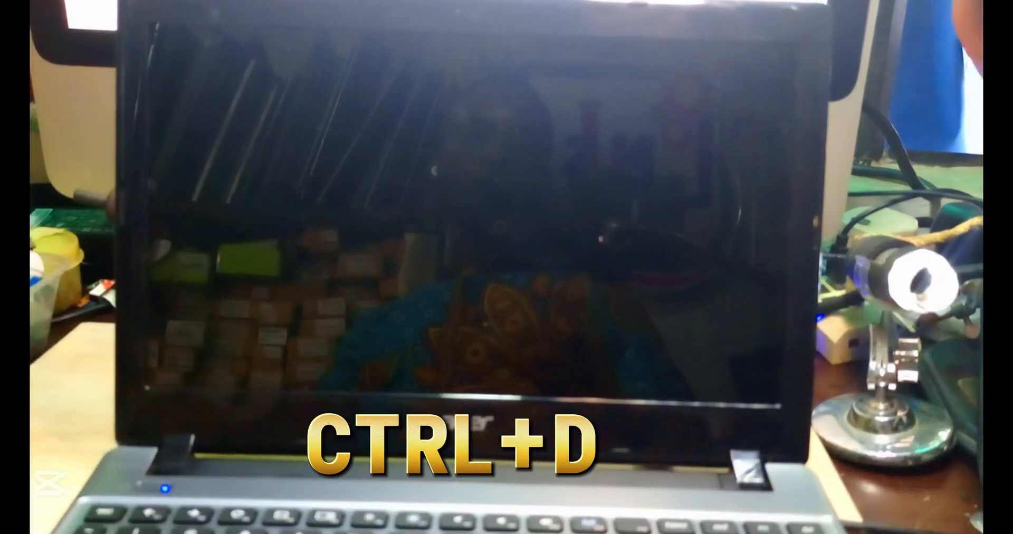
pyautogui.press('ctrl+d')
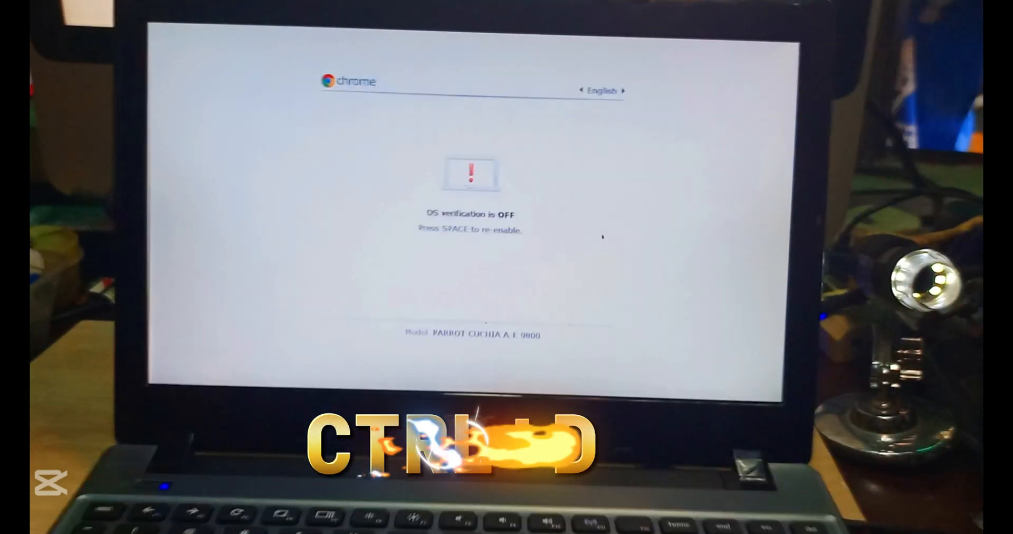
pyautogui.press('ctrl+d')
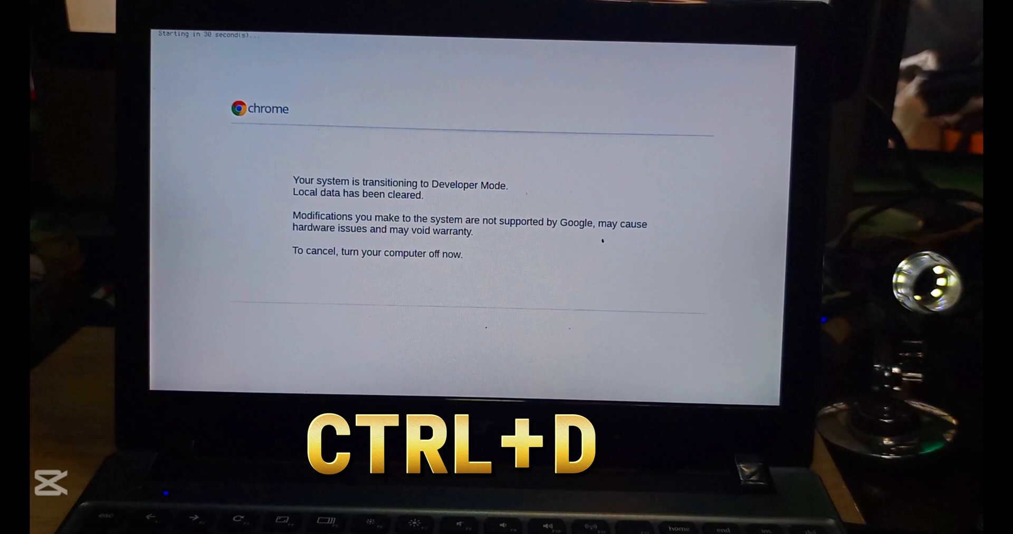
pyautogui.press('ctrl+d')
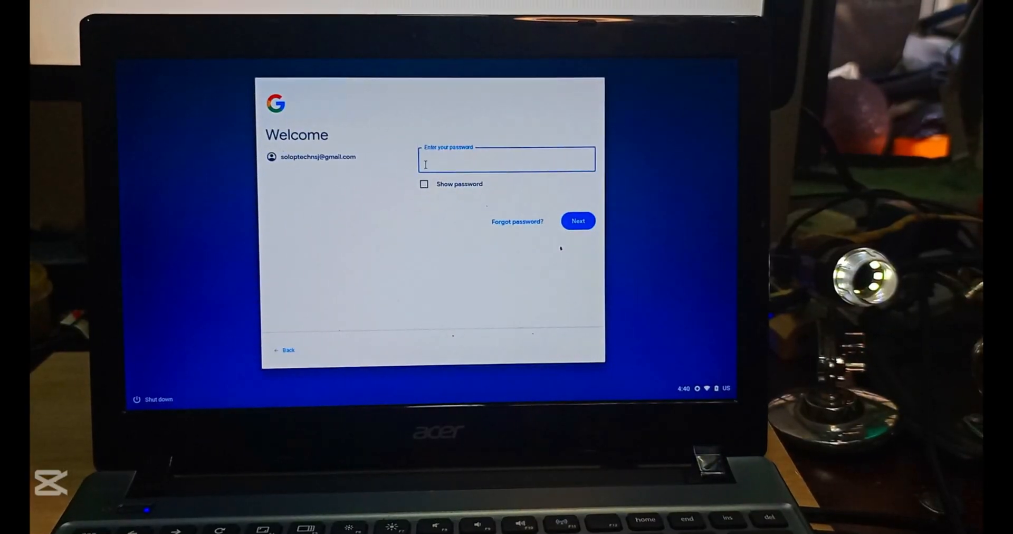
# - Finish sign-in, confirm the profile picture and close the welcome dialog to reach the desktop
pyautogui.click(578, 222)
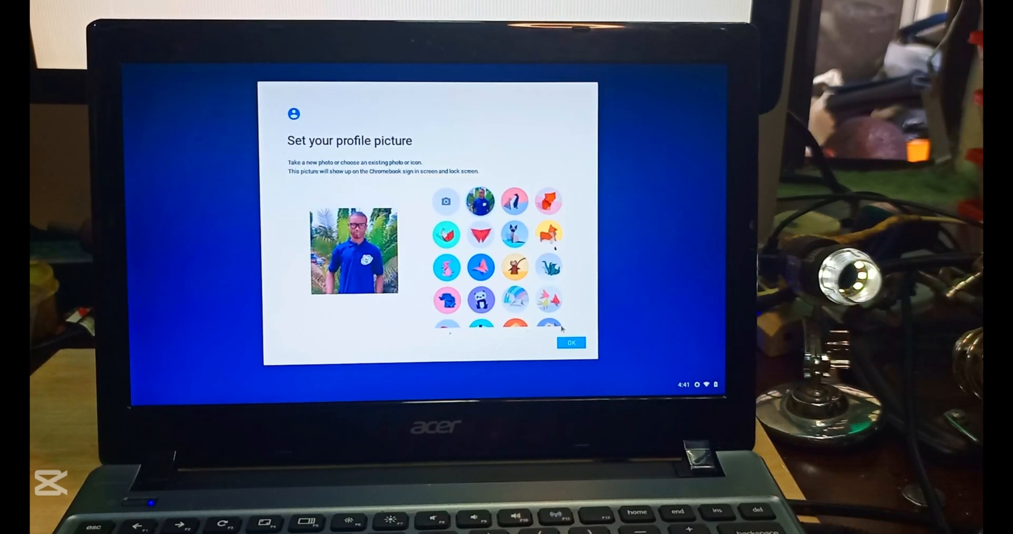
pyautogui.click(570, 343)
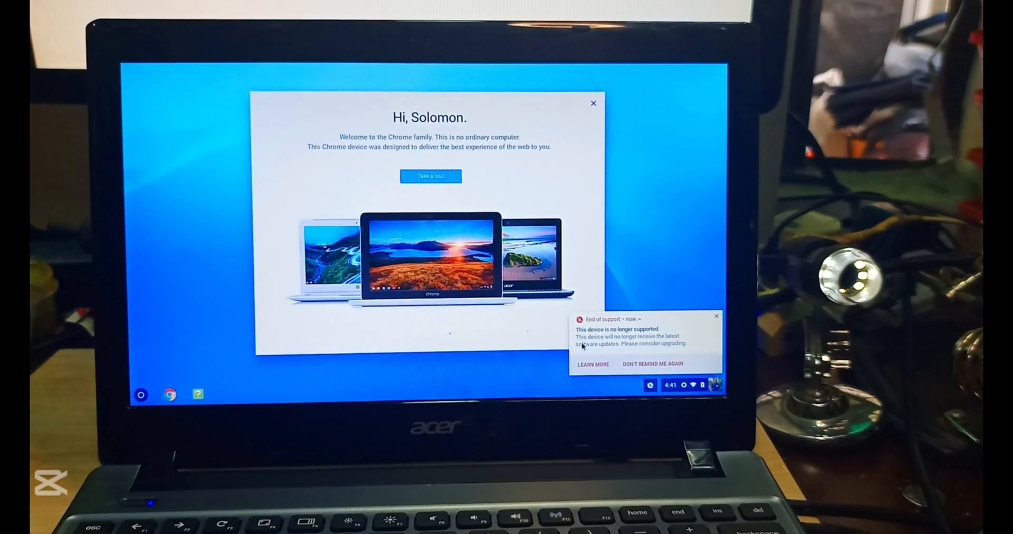
pyautogui.click(592, 103)
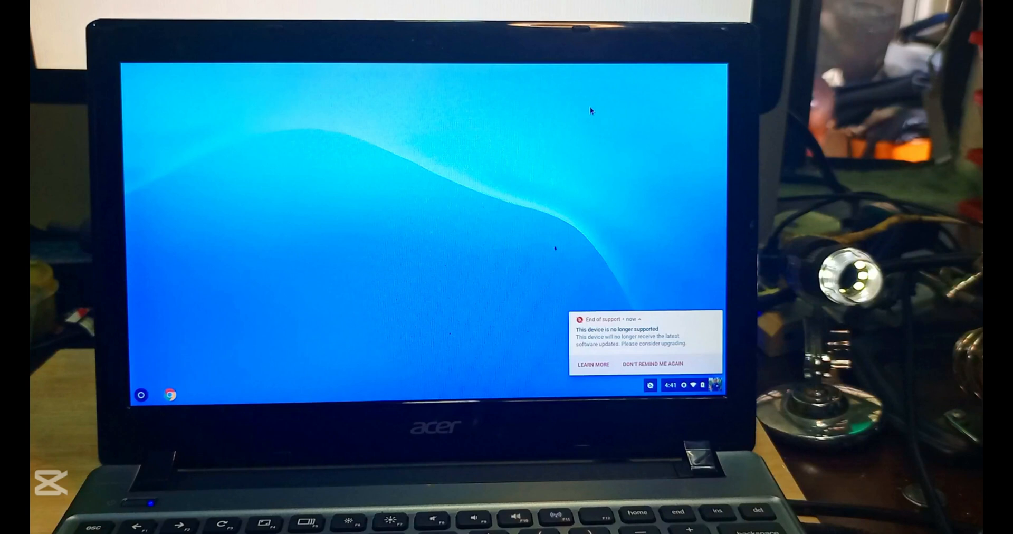
pyautogui.click(654, 363)
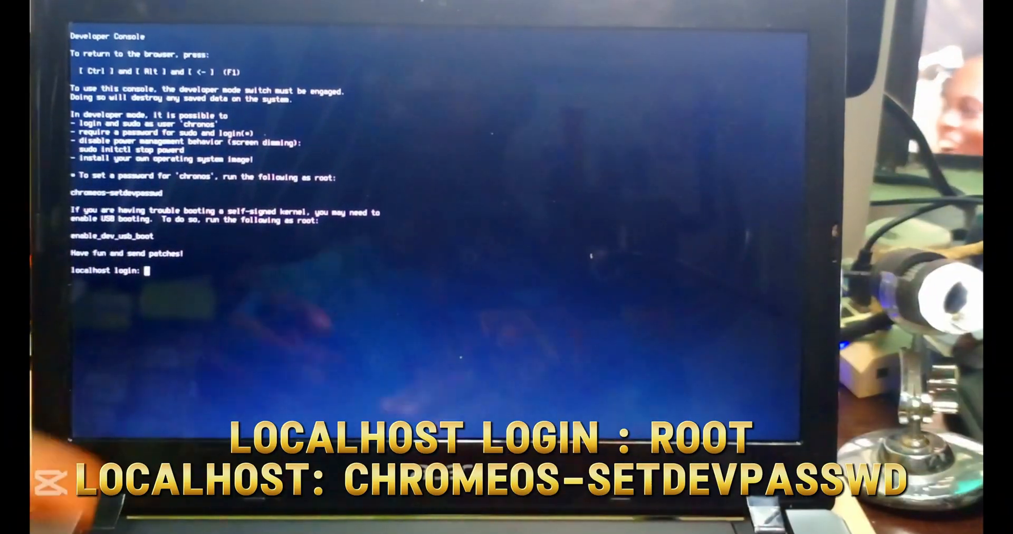
# - Log in as root in the developer console and start the chromeos-setdevpasswd command
pyautogui.write('root')
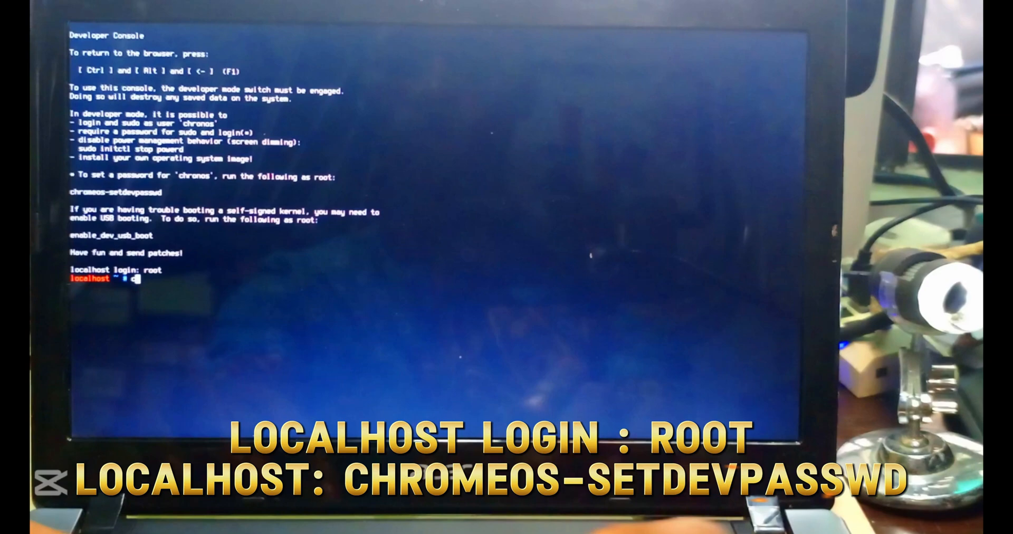
pyautogui.write('hromeos-')
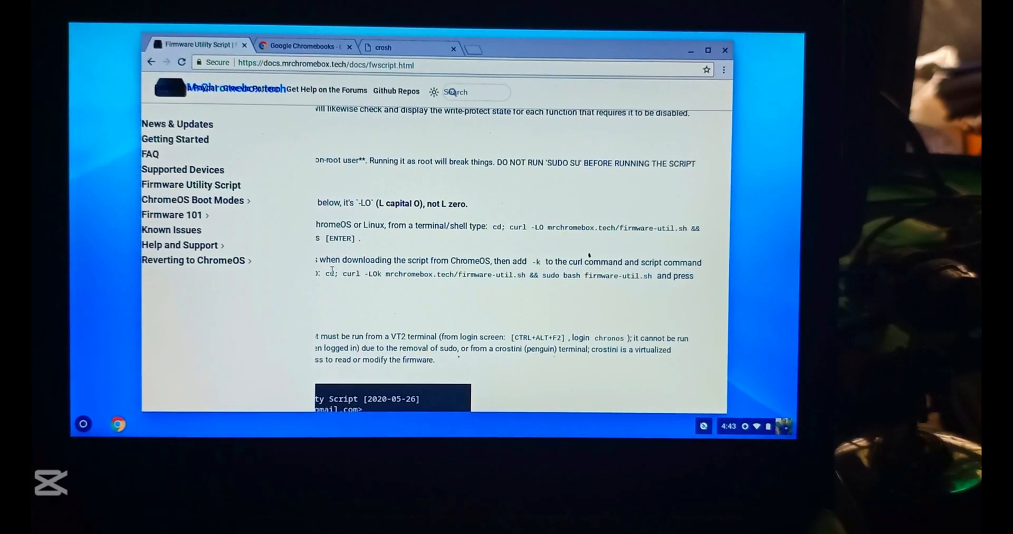
# - Copy the firmware-utility.sh curl command from the MrChromebox docs page
pyautogui.rightClick(330, 273)
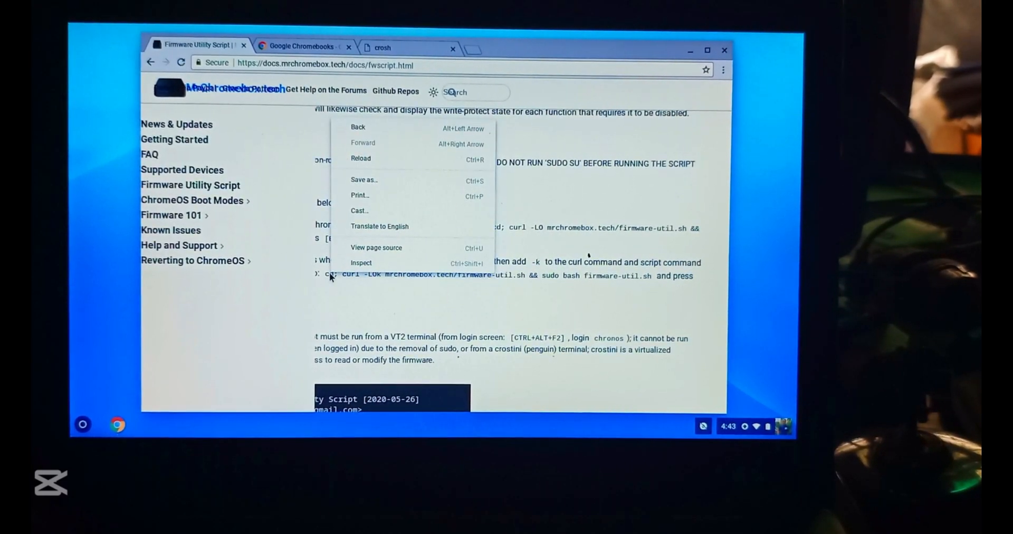
pyautogui.click(329, 274)
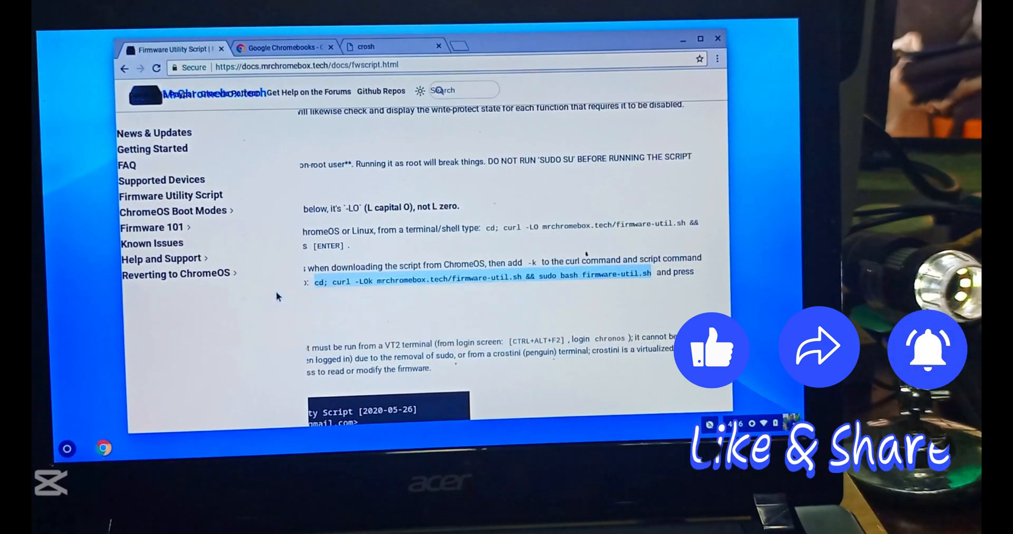
pyautogui.click(366, 45)
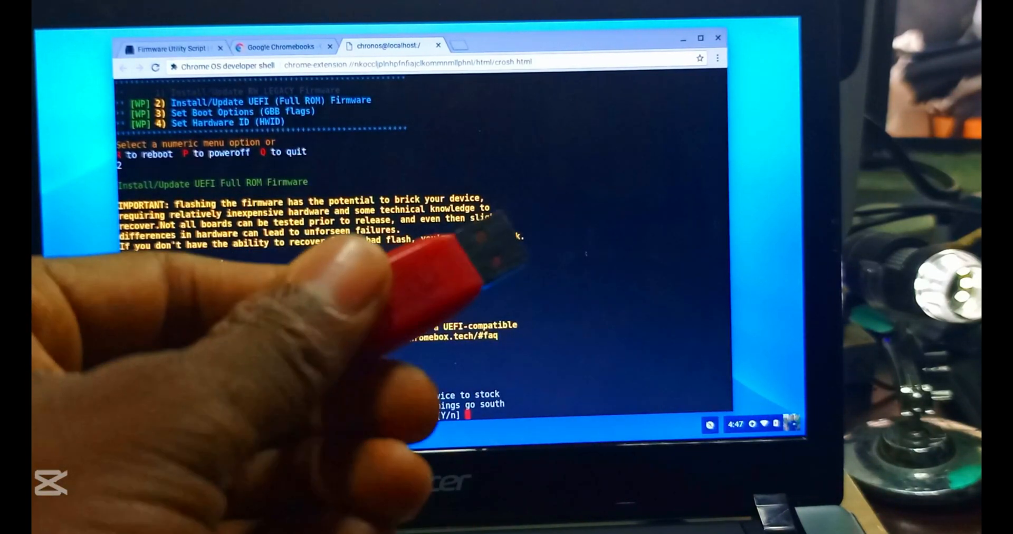
# - Answer y to the warning to flash the UEFI Full ROM firmware
pyautogui.write('y')
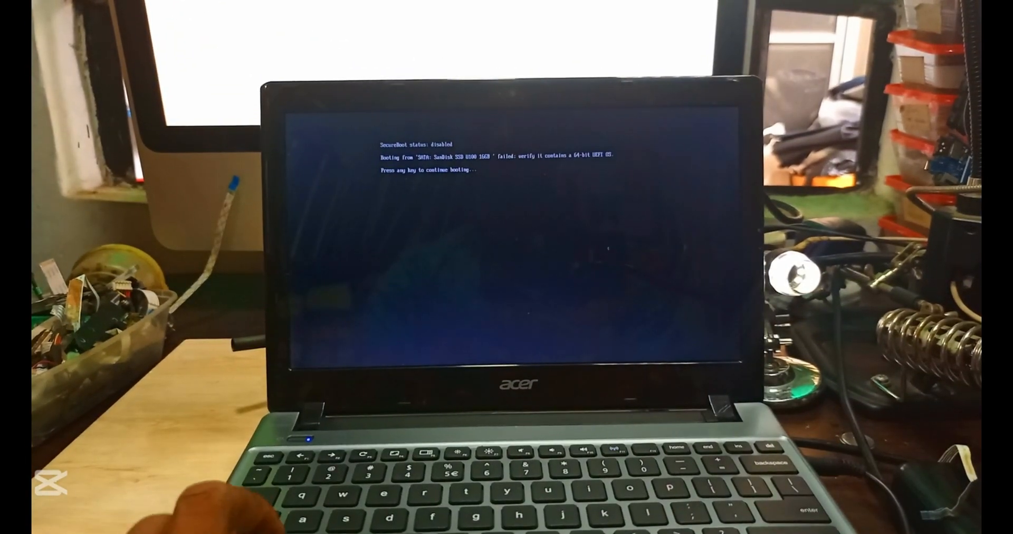
# - Boot from the SanDisk Ultra USB drive and start Windows 10 LITE from Windows Boot Manager
pyautogui.press('enter')
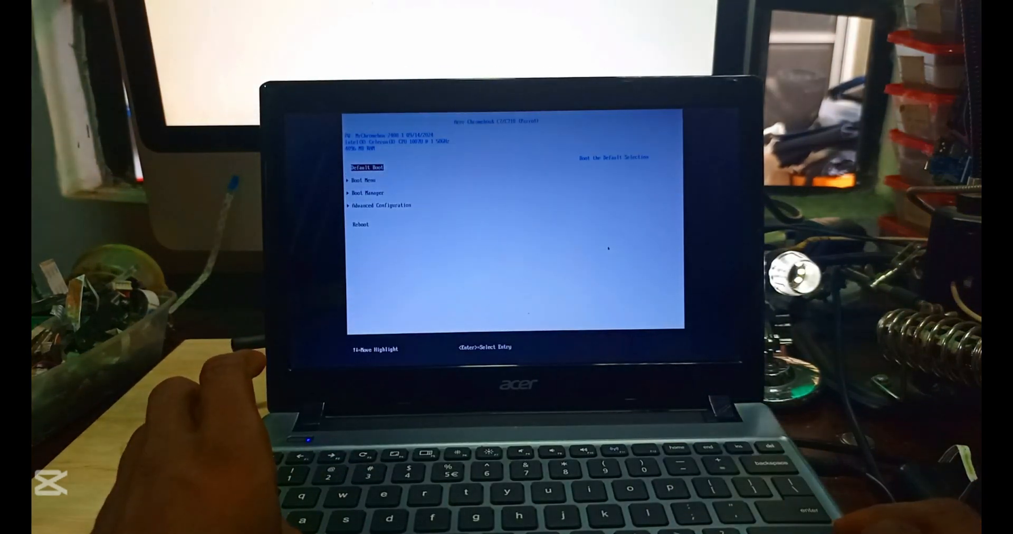
pyautogui.press('enter')
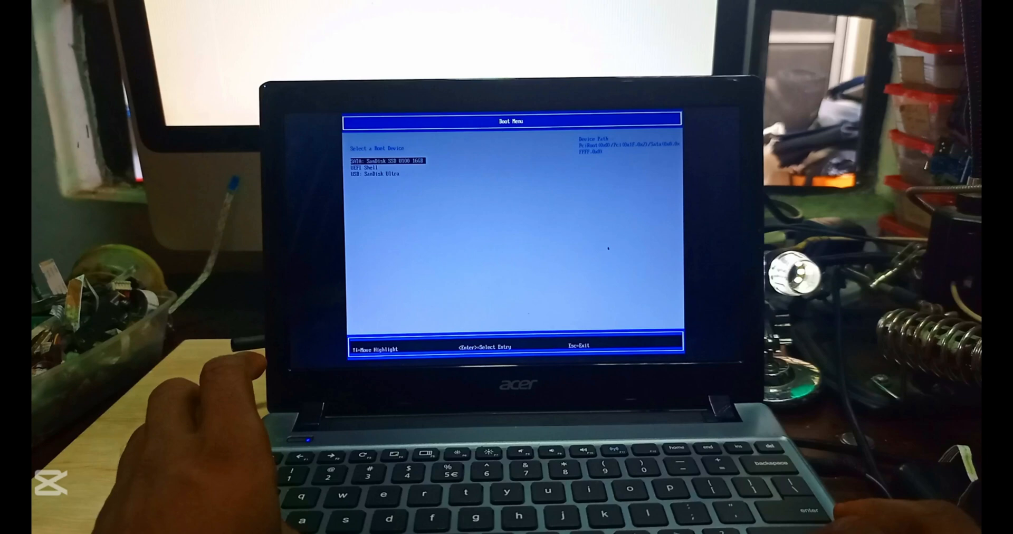
pyautogui.press('enter')
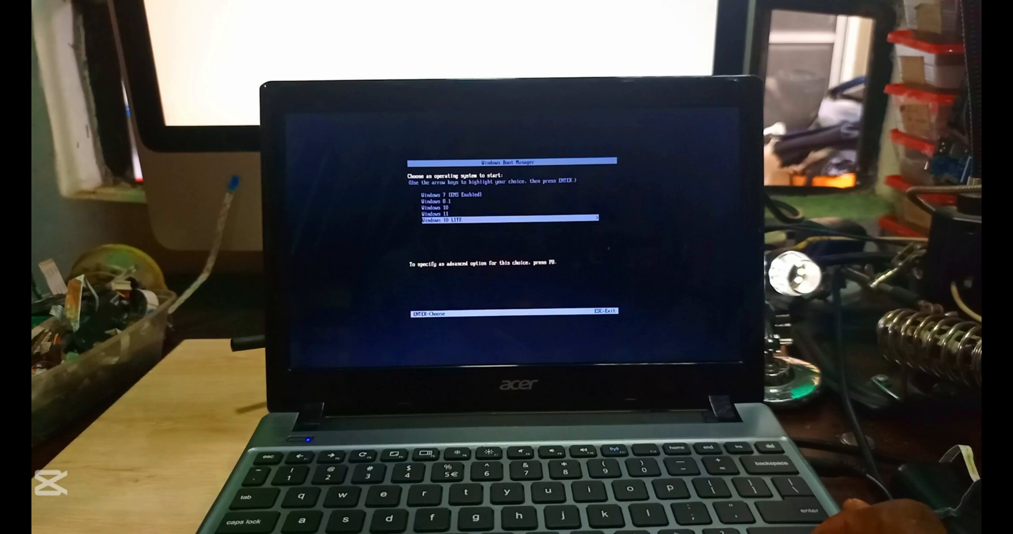
pyautogui.press('enter')
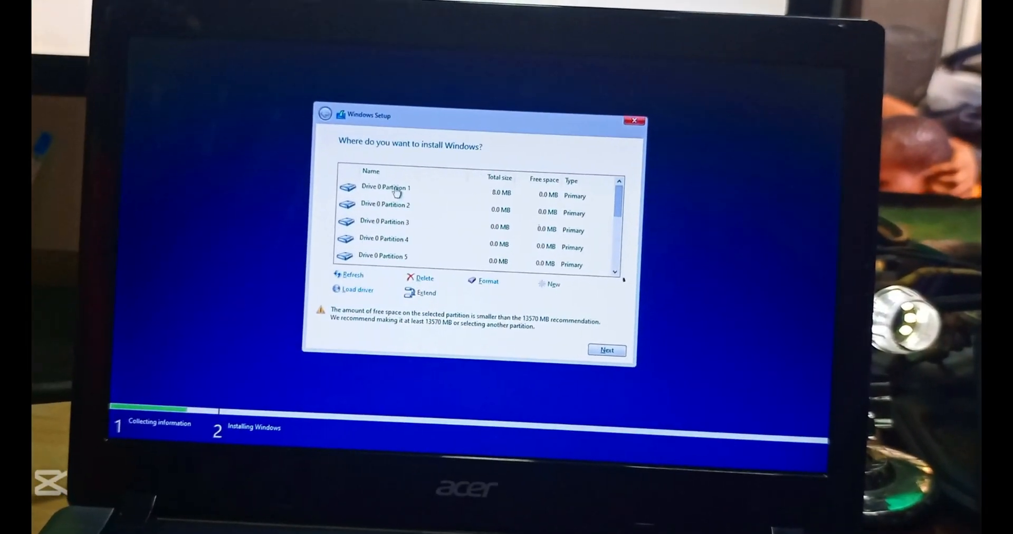
# - Delete every old Chromebook partition, confirming each, and install Windows on the new 14.3 GB partition
pyautogui.click(425, 277)
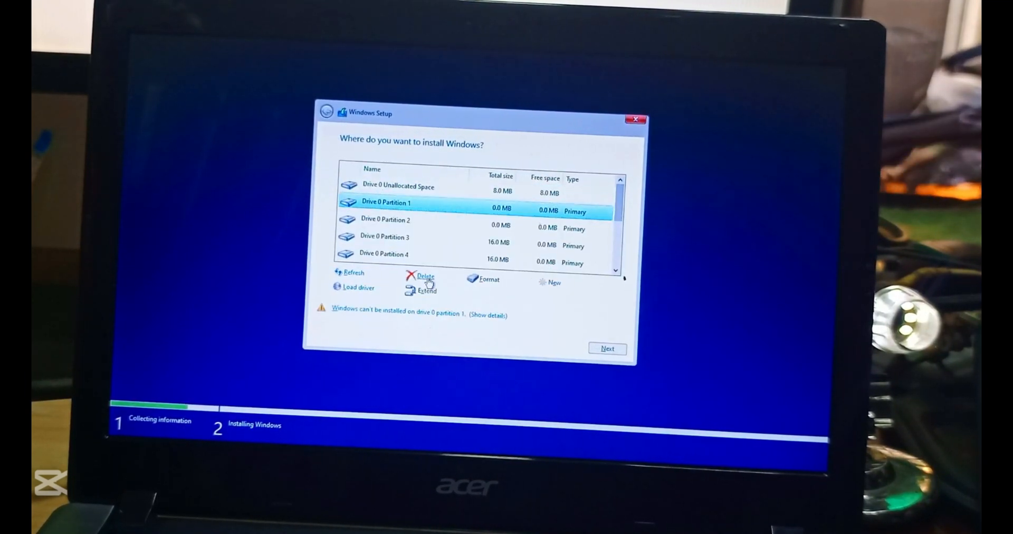
pyautogui.click(424, 276)
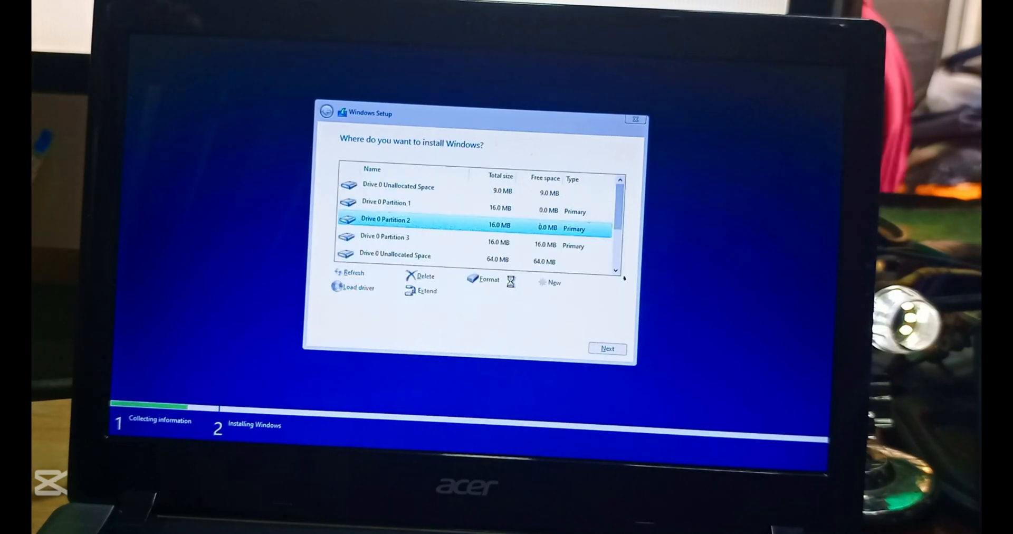
pyautogui.click(419, 276)
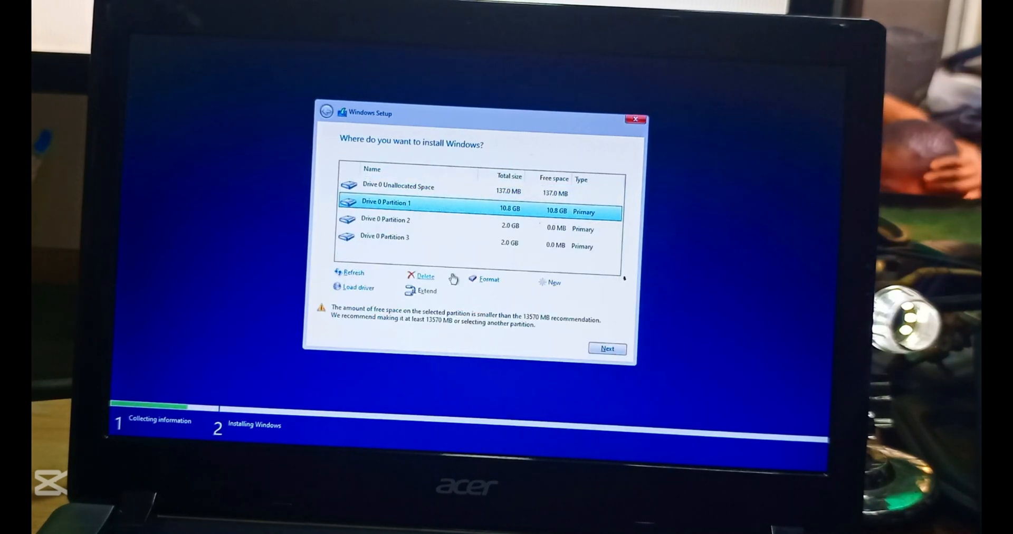
pyautogui.click(424, 275)
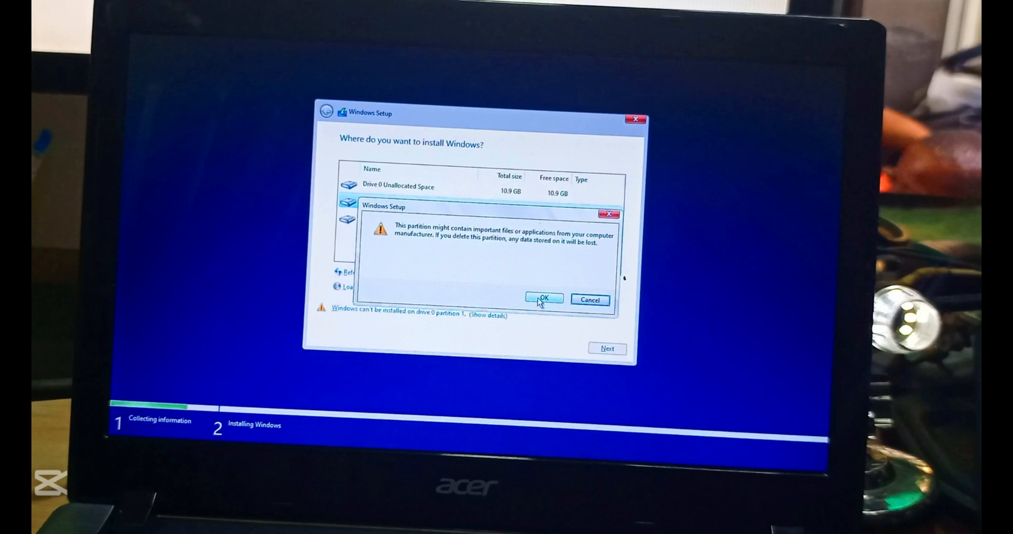
pyautogui.click(544, 299)
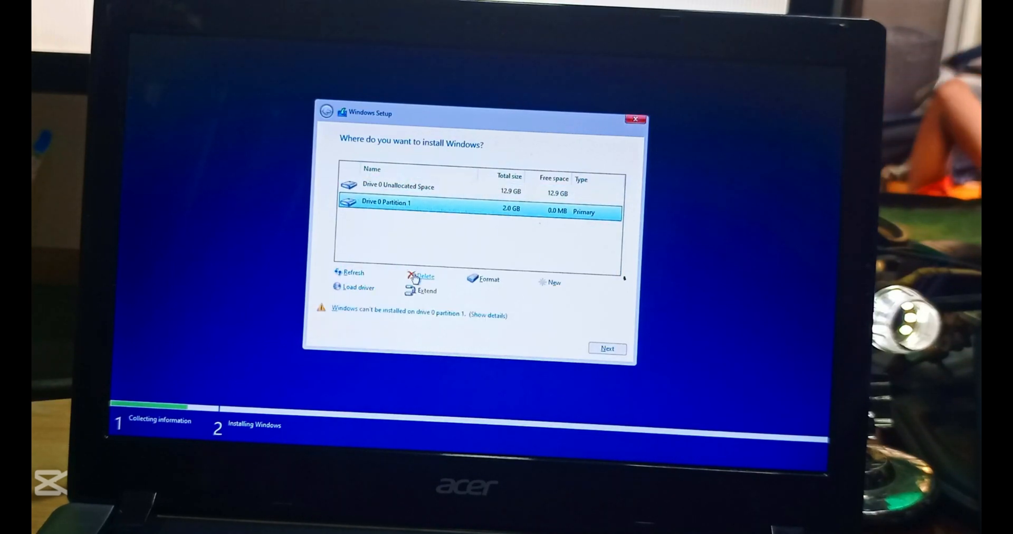
pyautogui.click(423, 277)
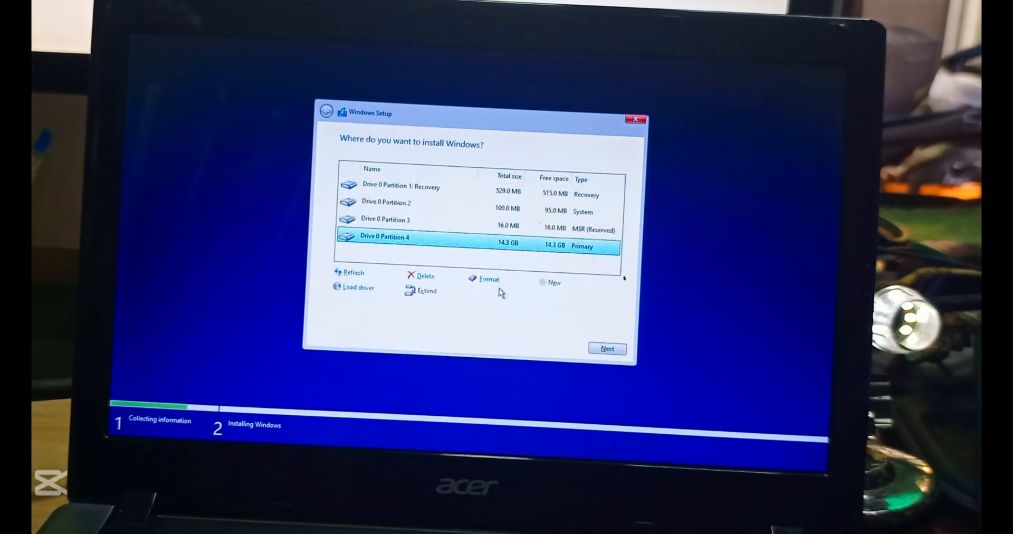
pyautogui.click(606, 348)
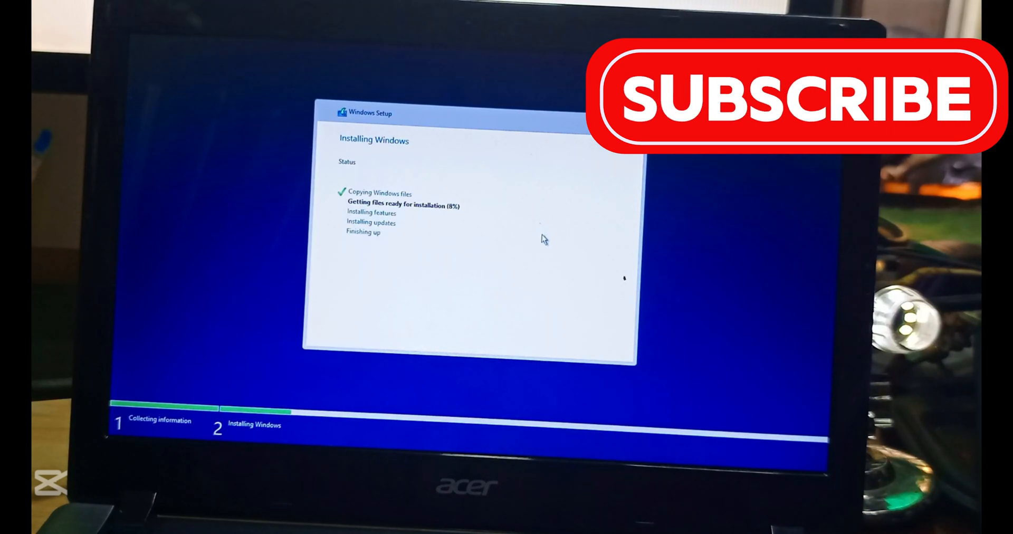
pyautogui.moveTo(557, 257)
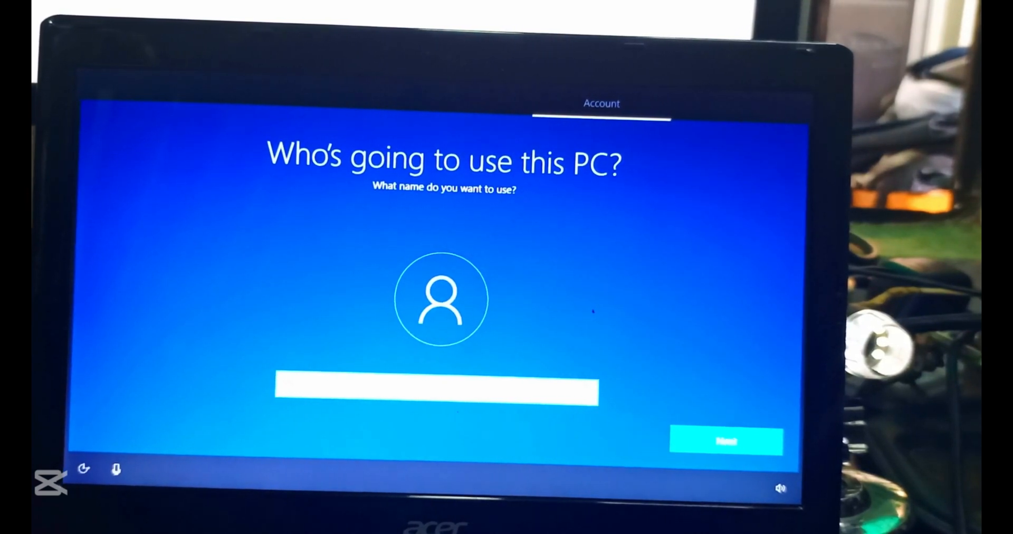
# - Accept the default account name and skip the password to finish first-time setup
pyautogui.click(726, 441)
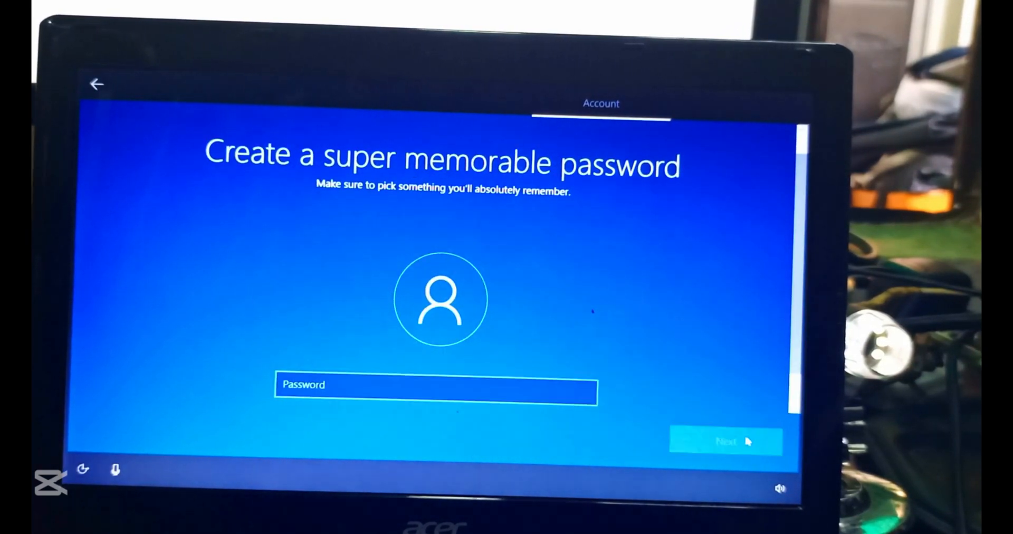
pyautogui.click(725, 441)
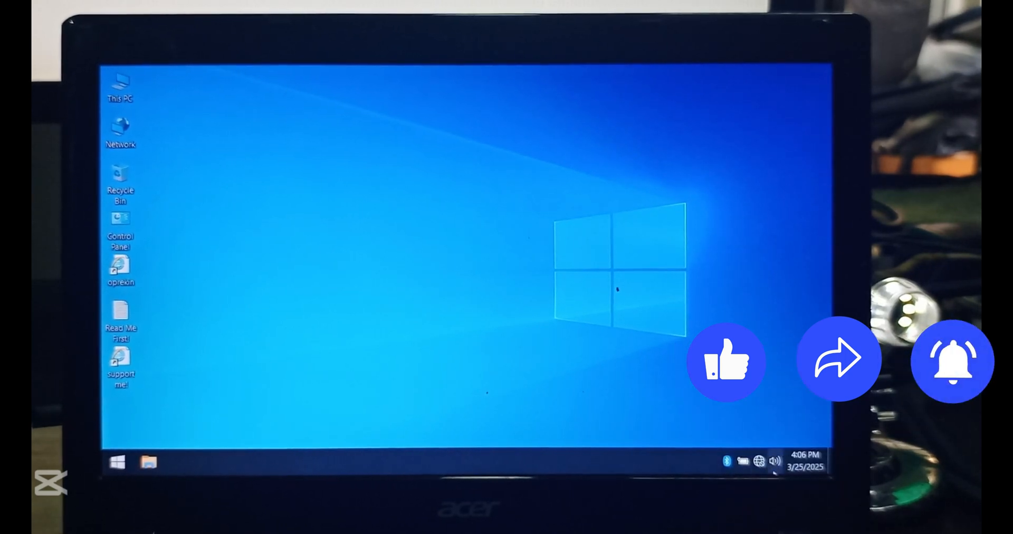
pyautogui.moveTo(207, 462)
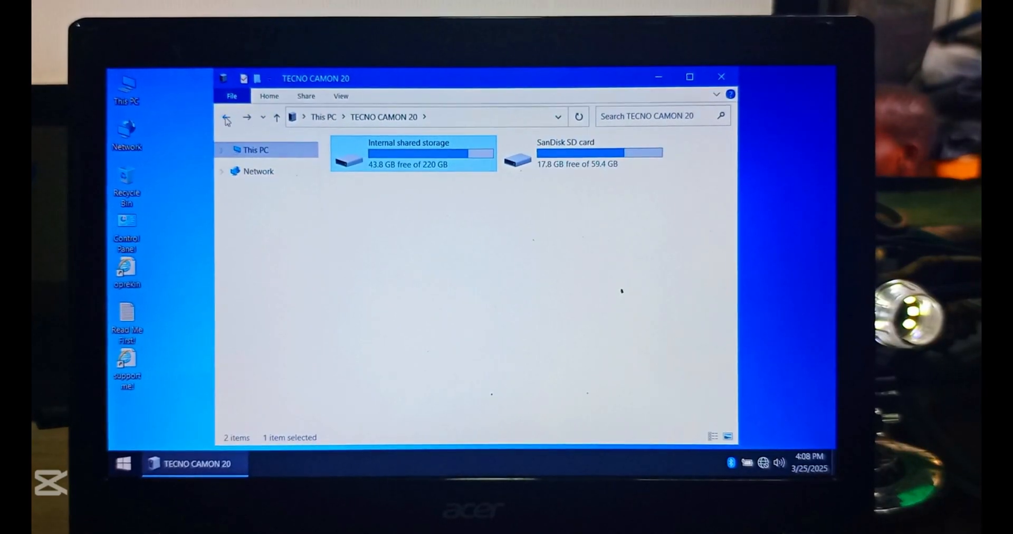
# - Browse into the TECNO CAMON 20 phone's Internal shared storage to reach the acer 311 chr folder
pyautogui.click(401, 299)
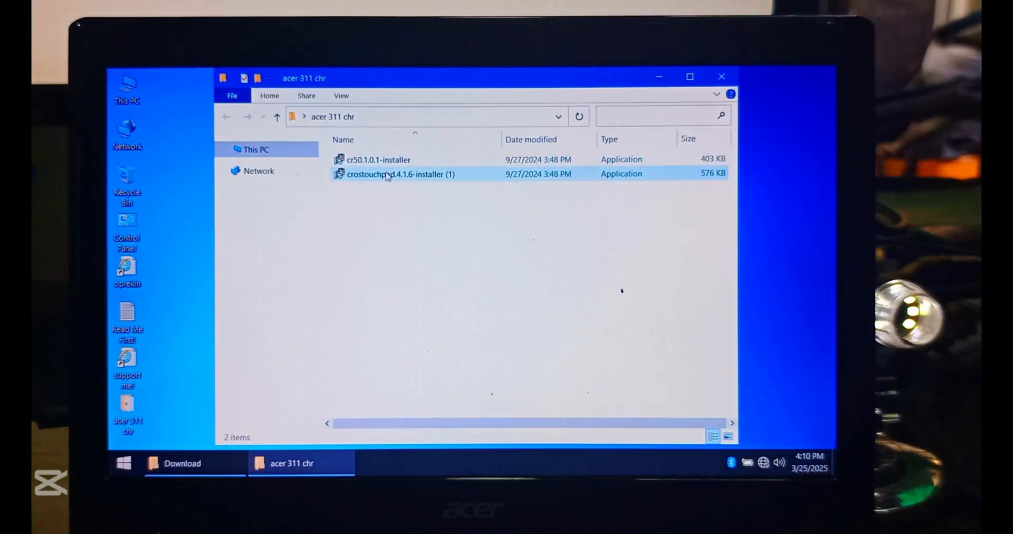
# - Run the crostouchpad installer for the checked touchpad models, then shut down the laptop
pyautogui.doubleClick(398, 174)
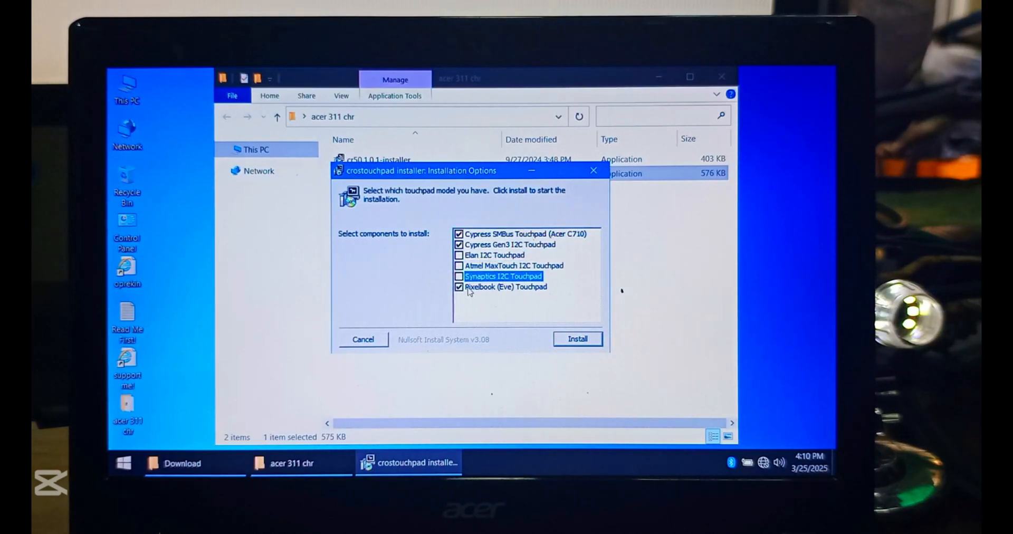
pyautogui.click(576, 339)
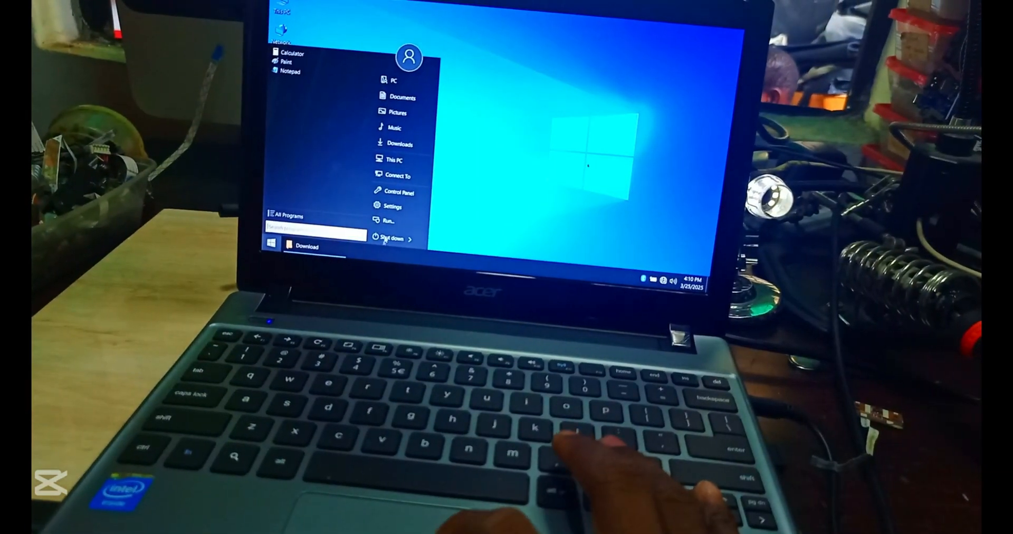
pyautogui.click(392, 238)
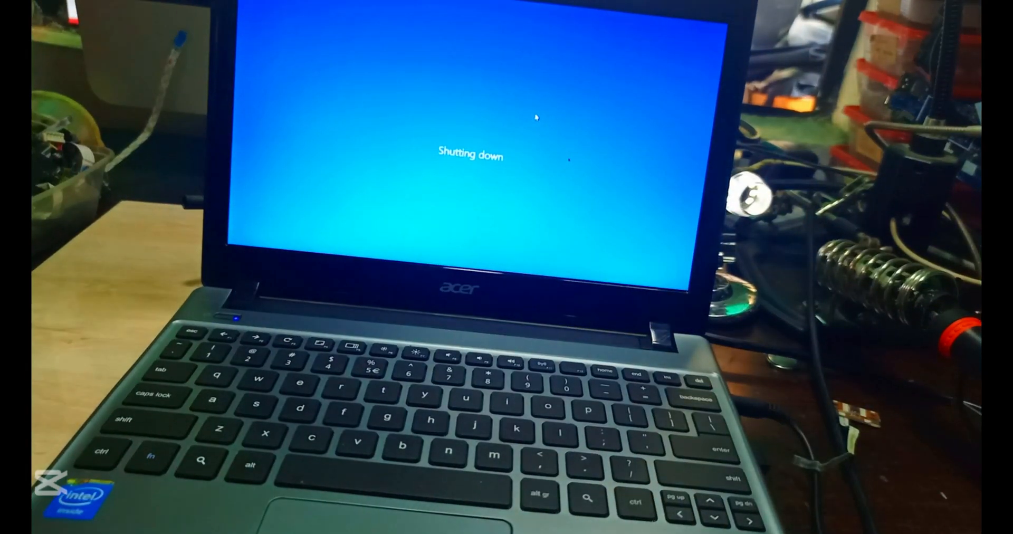